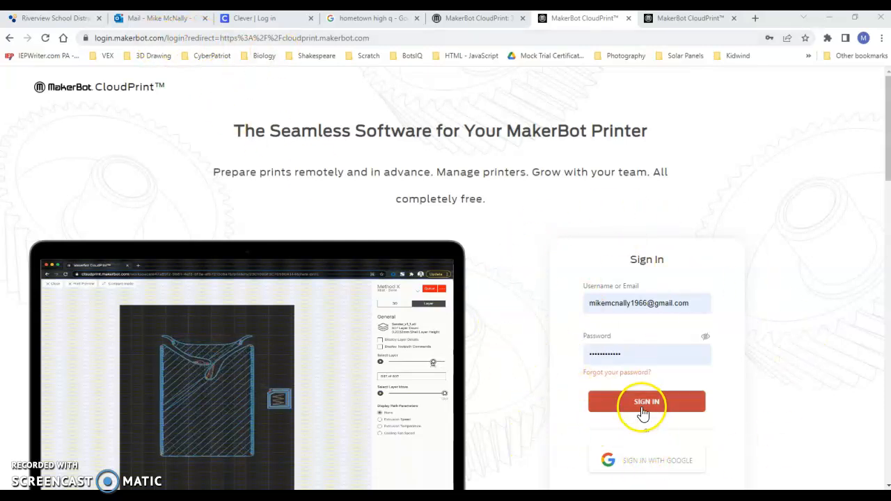
Sign in to the MakerBot account and land on the Workspace Printers page.
click(646, 401)
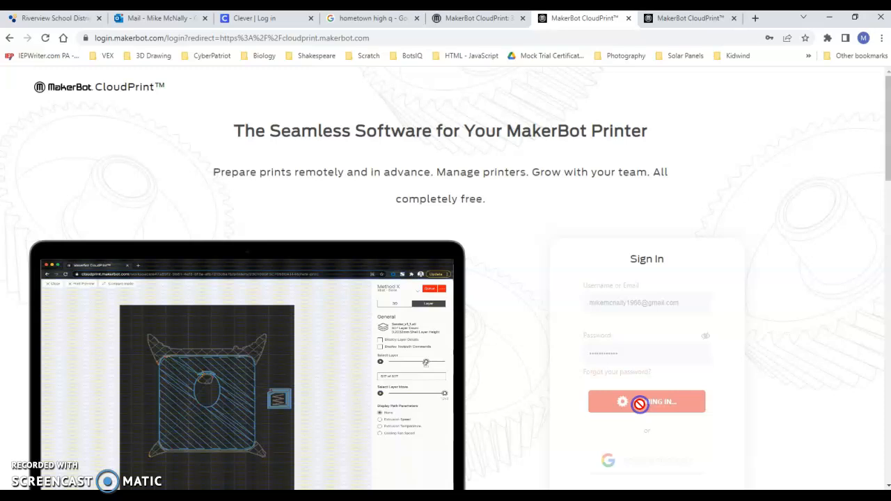
click(647, 401)
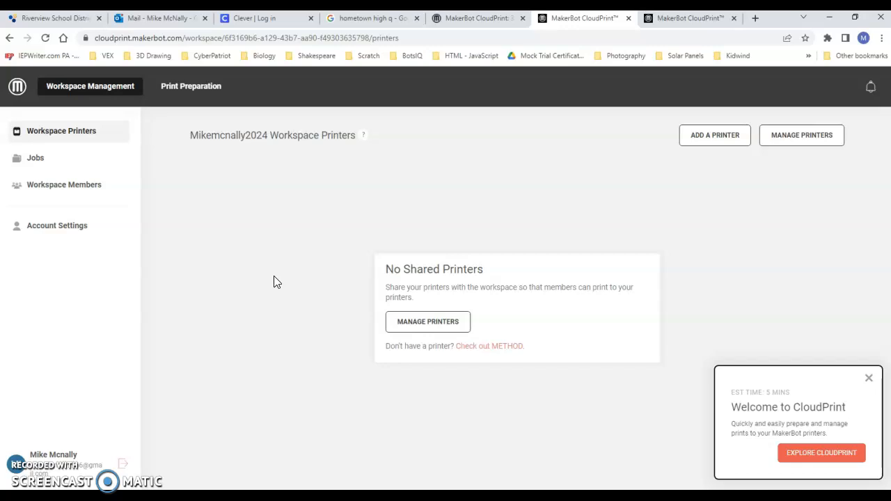
mouse_move(774, 438)
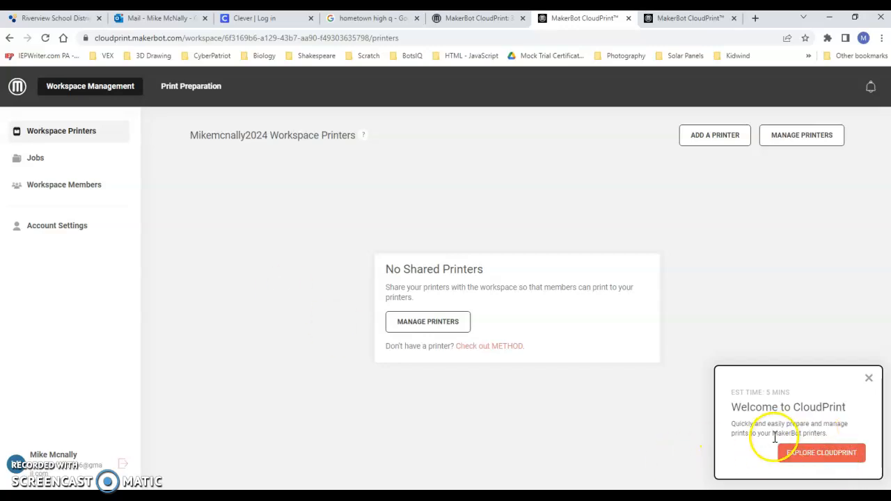
mouse_move(813, 423)
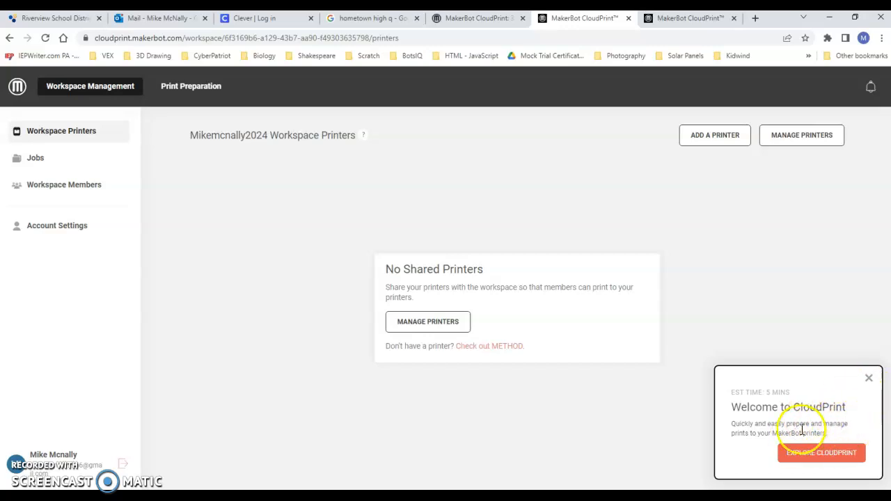
mouse_move(744, 448)
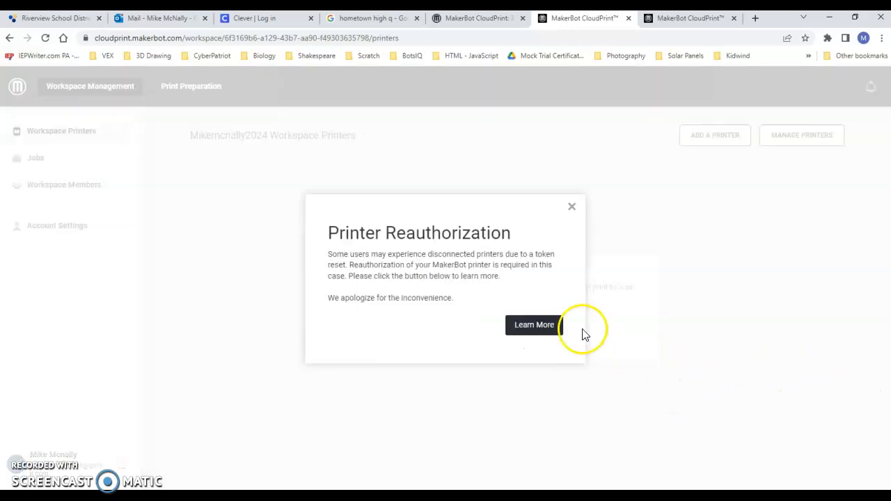
Dismiss the Printer Reauthorization notice so the empty printers list is unobstructed.
click(571, 206)
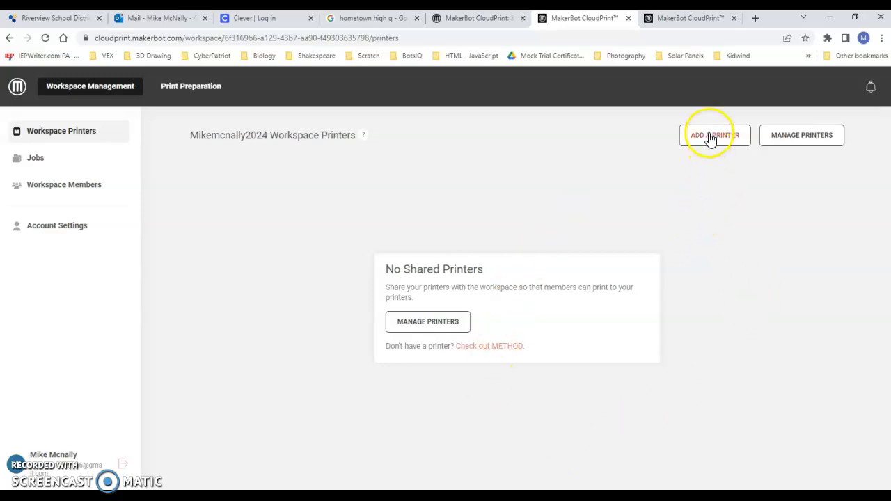
Start Add a Printer, try SKETCH Series, close it, and reopen the series choice dialog.
click(714, 135)
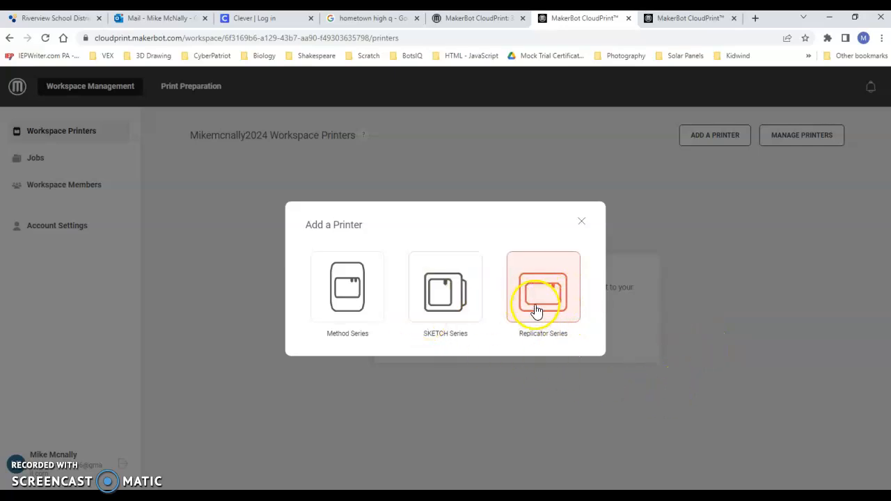
mouse_move(445, 309)
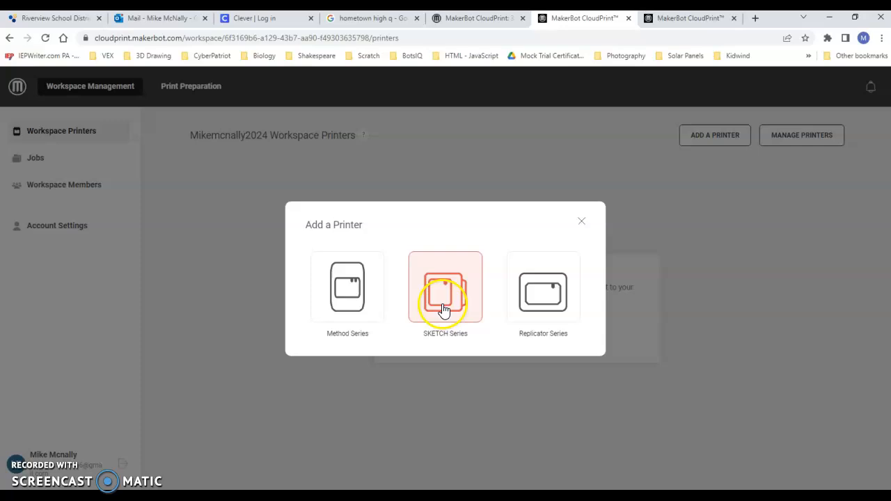
click(445, 287)
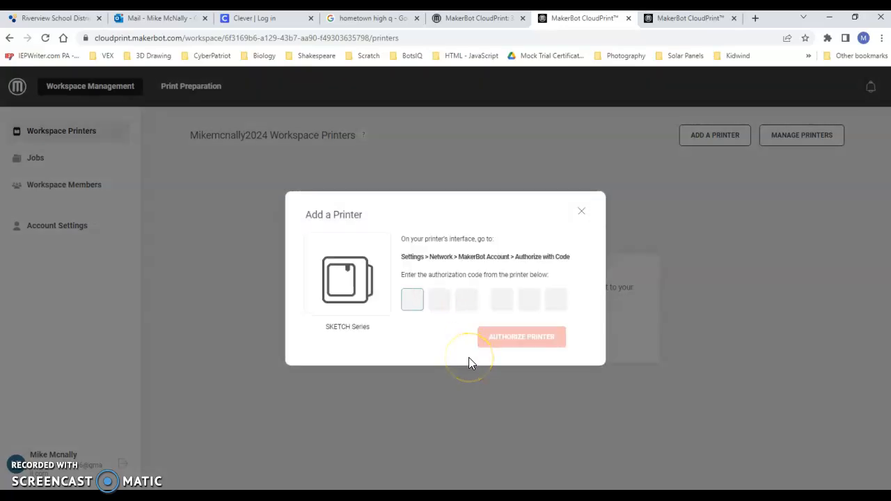
click(582, 211)
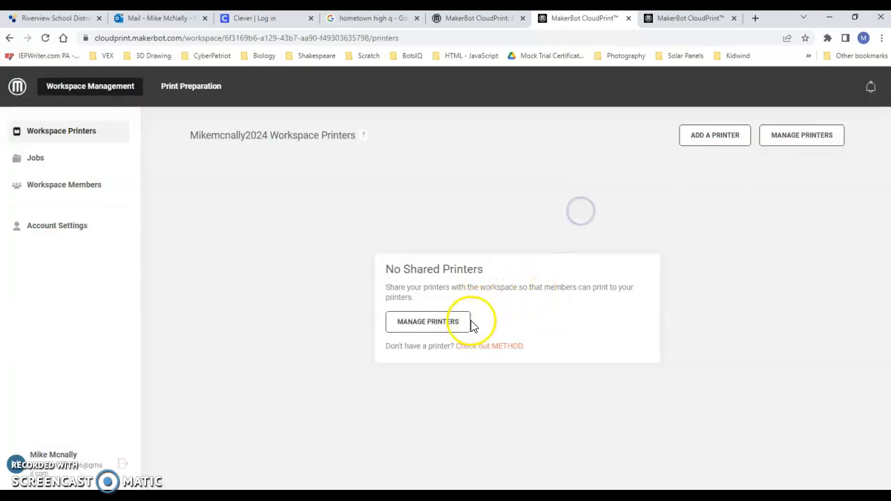
click(714, 135)
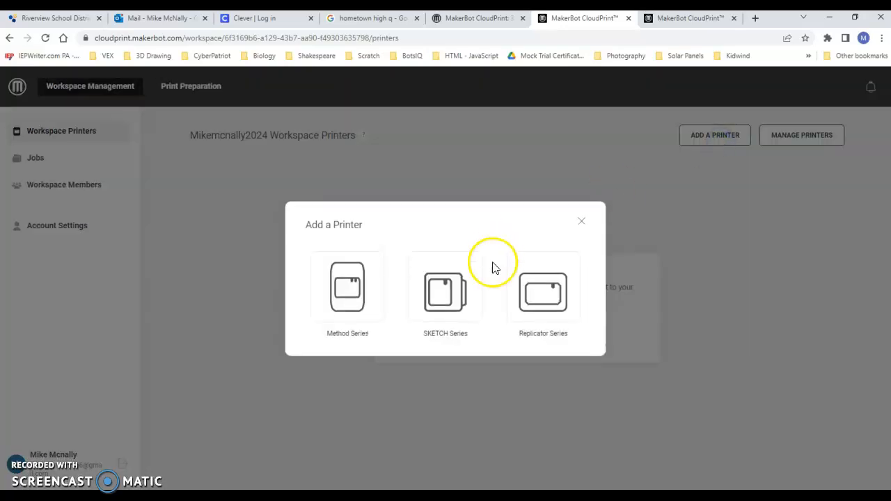
mouse_move(437, 298)
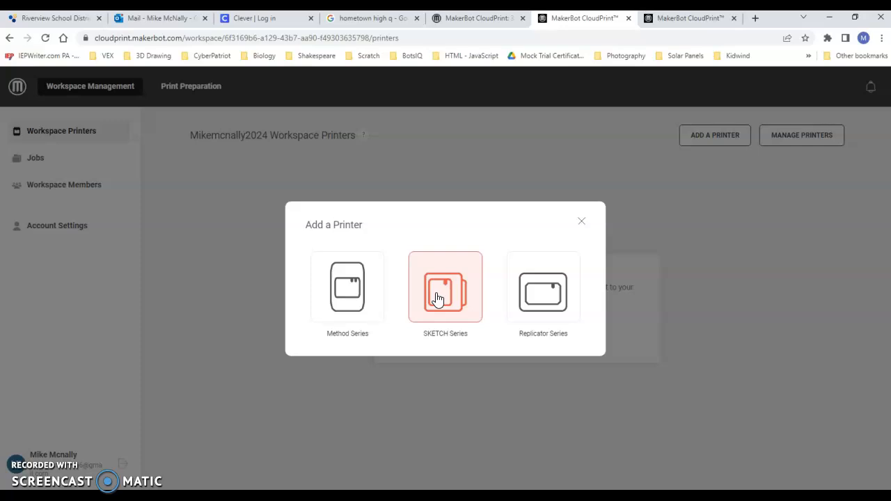
Choose SKETCH Series and review the printer settings path for the authorization code.
click(446, 287)
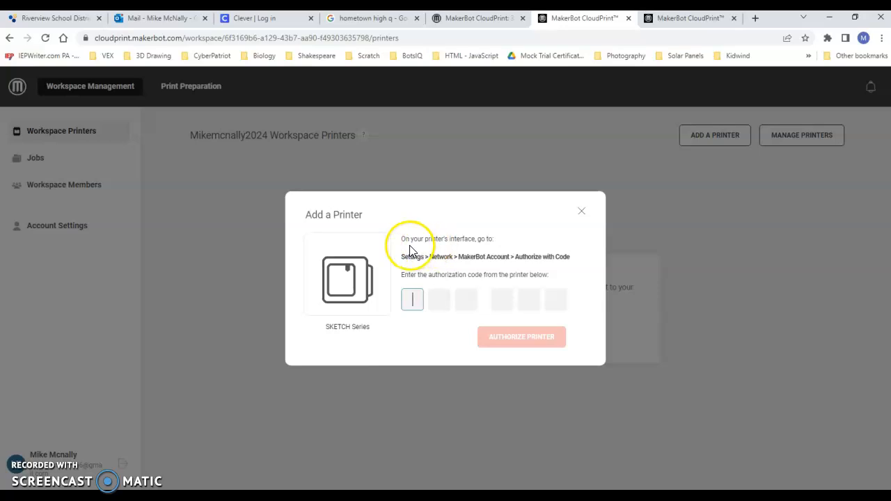
mouse_move(342, 271)
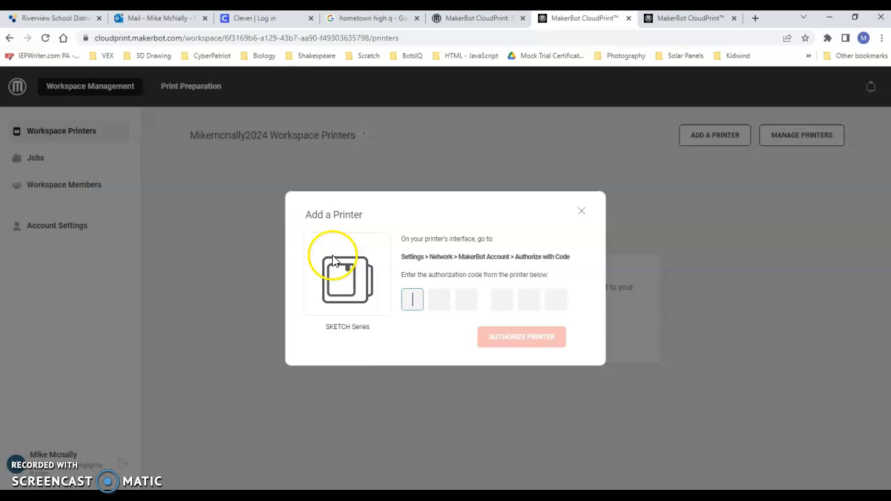
mouse_move(362, 276)
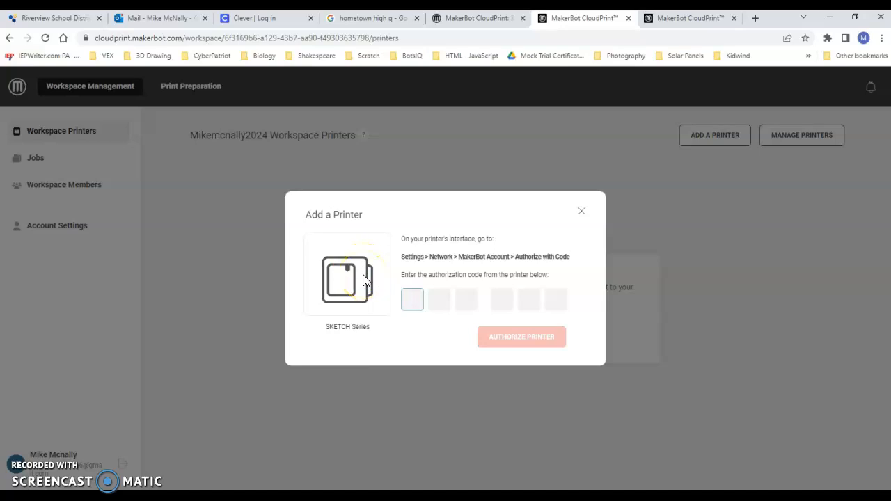
click(413, 300)
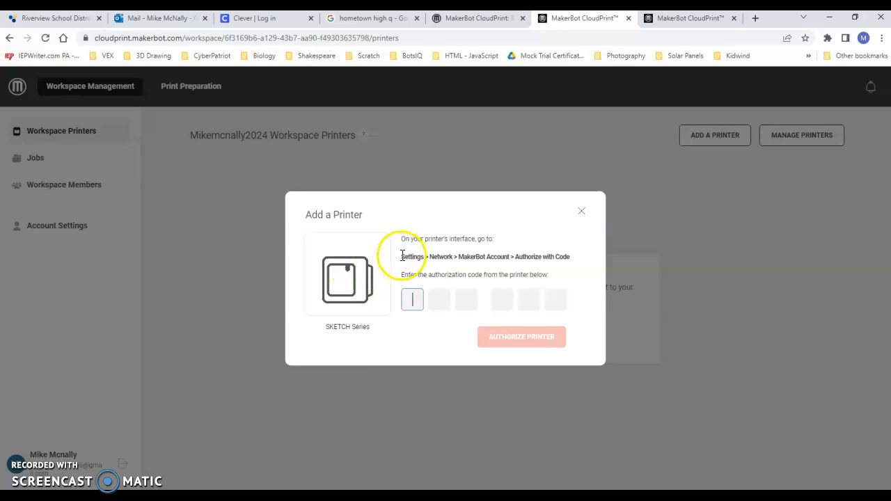
drag(402, 257, 453, 257)
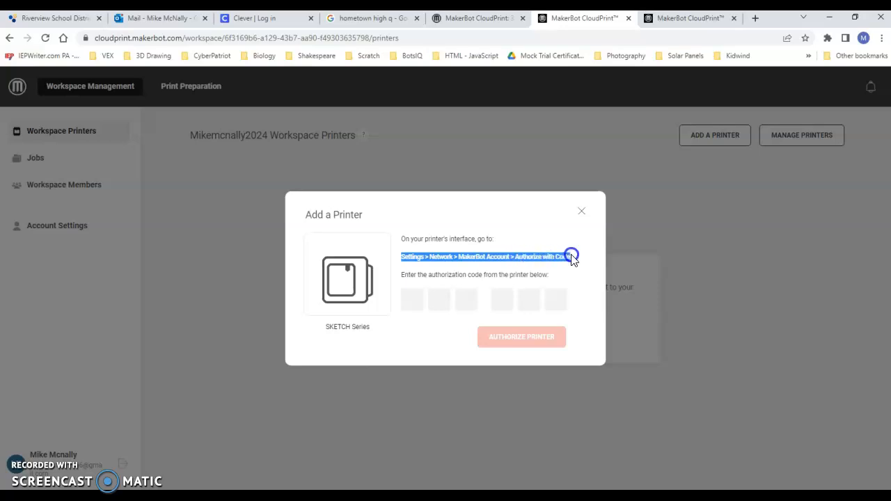
mouse_move(494, 264)
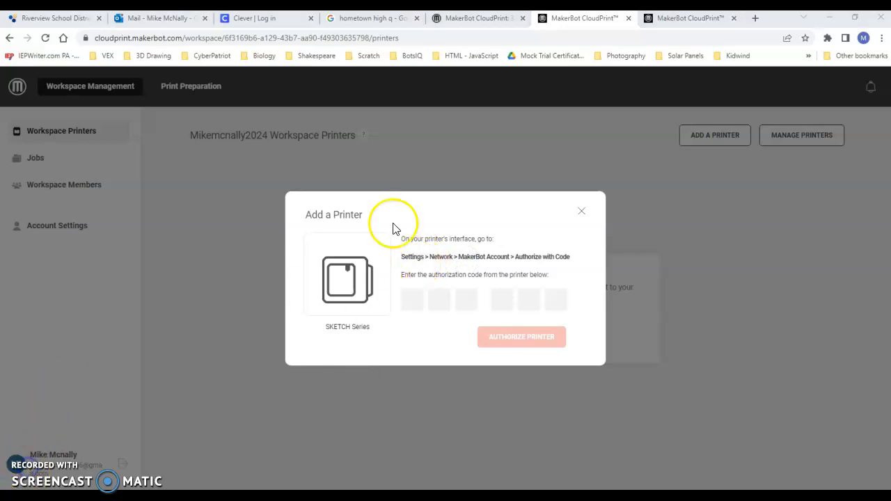
mouse_move(342, 273)
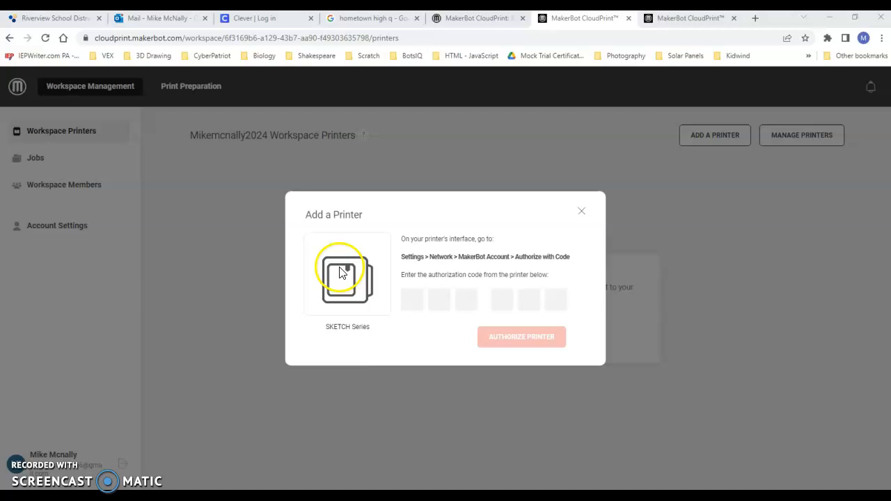
mouse_move(421, 256)
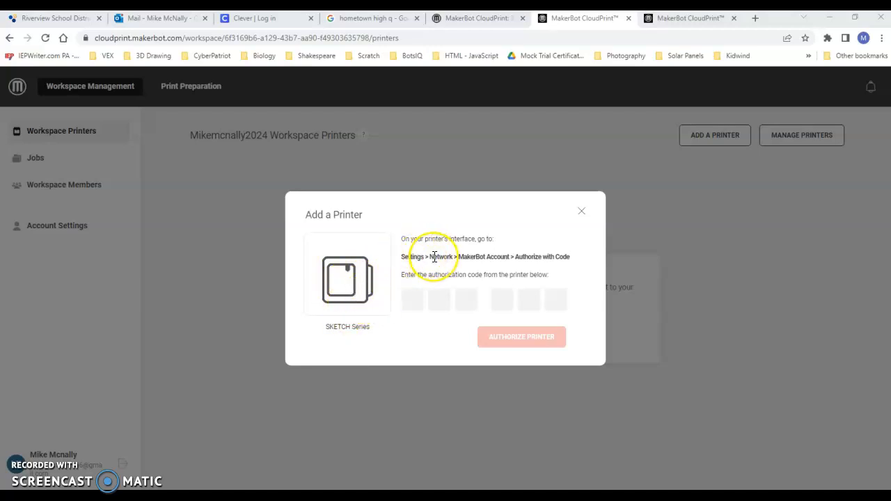
mouse_move(472, 253)
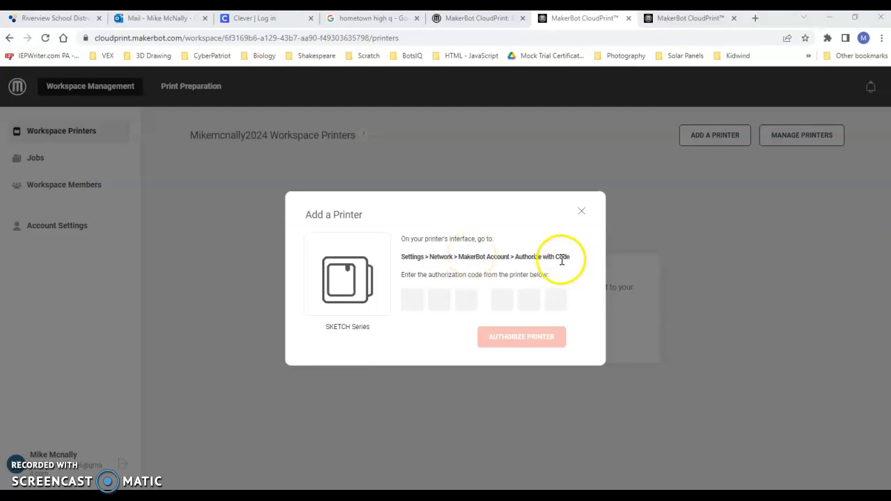
mouse_move(363, 276)
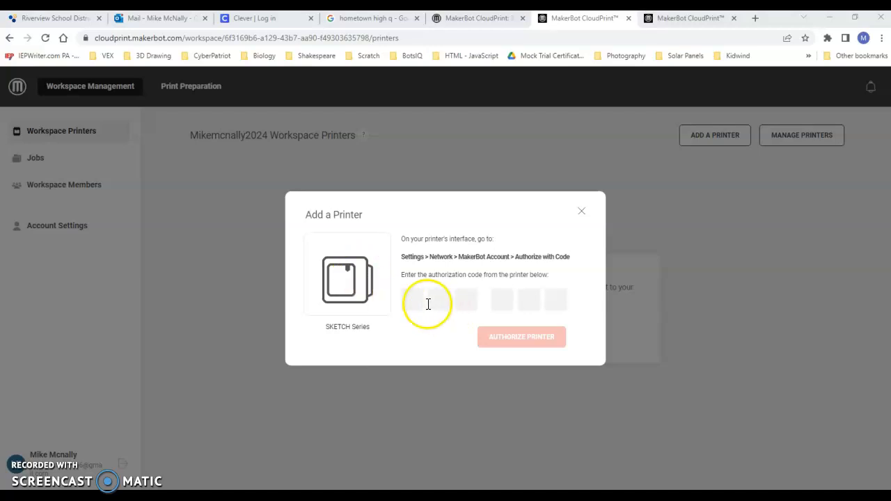
click(413, 299)
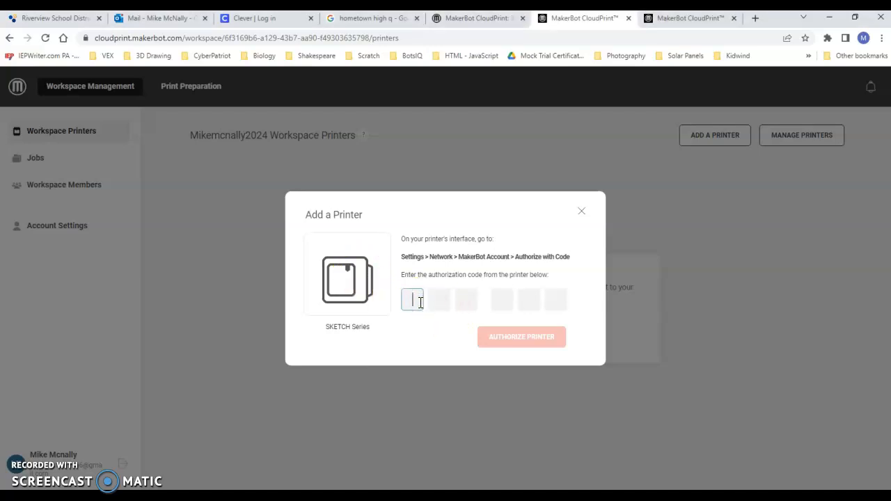
mouse_move(540, 271)
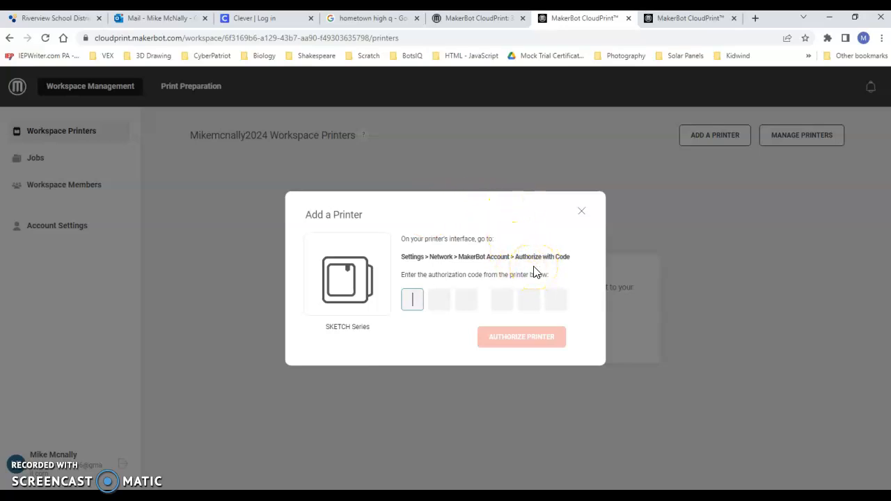
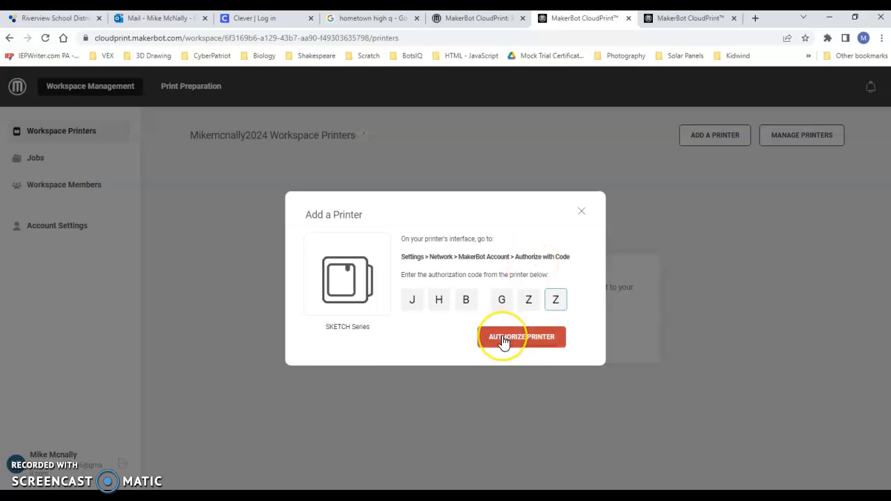
click(516, 337)
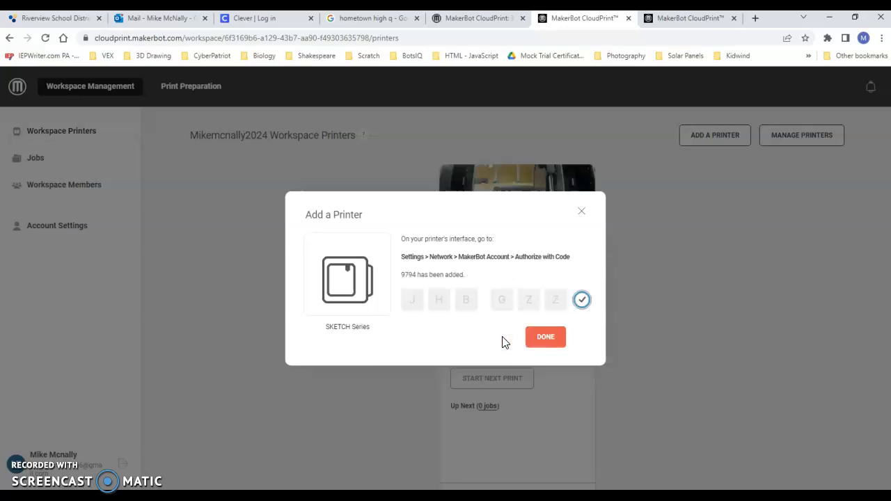
Confirm Done so SKETCH printer 9794 is listed as Idle in Workspace Printers.
click(546, 337)
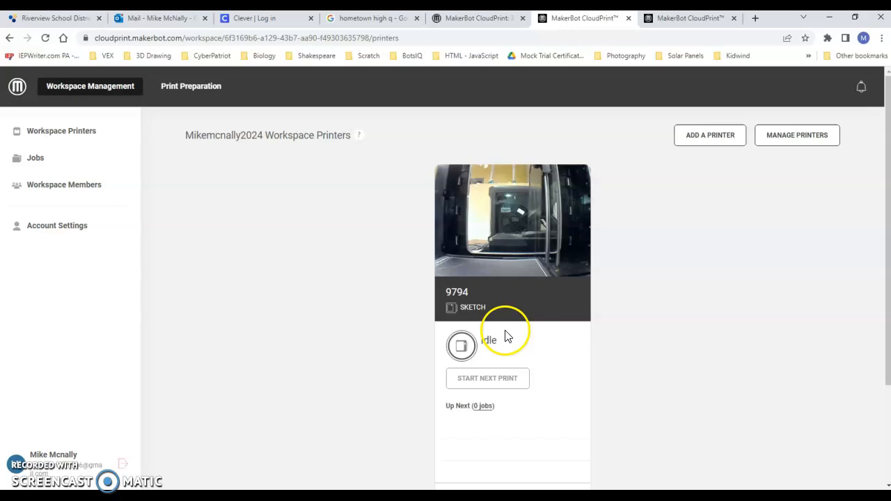
mouse_move(468, 291)
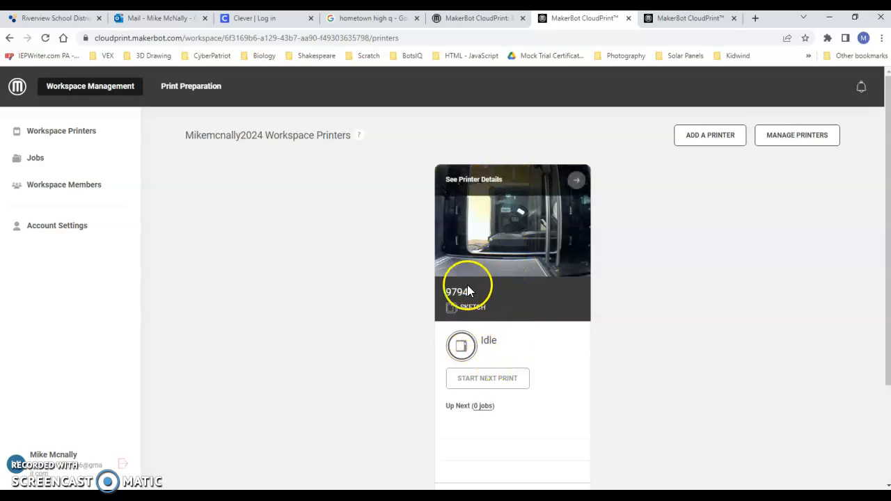